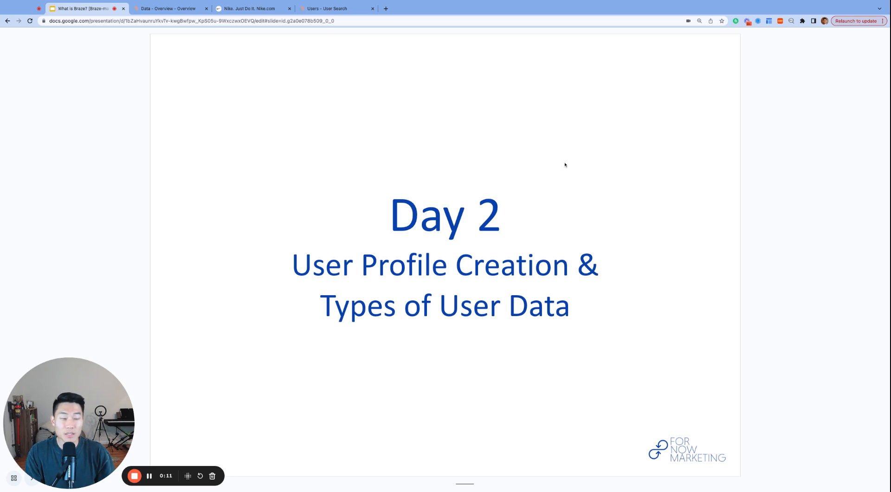
mouse_move(560, 165)
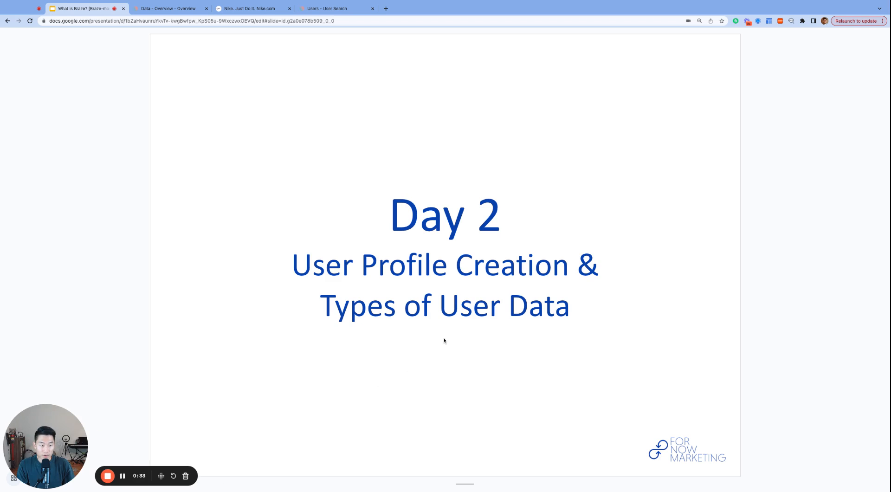
mouse_move(605, 298)
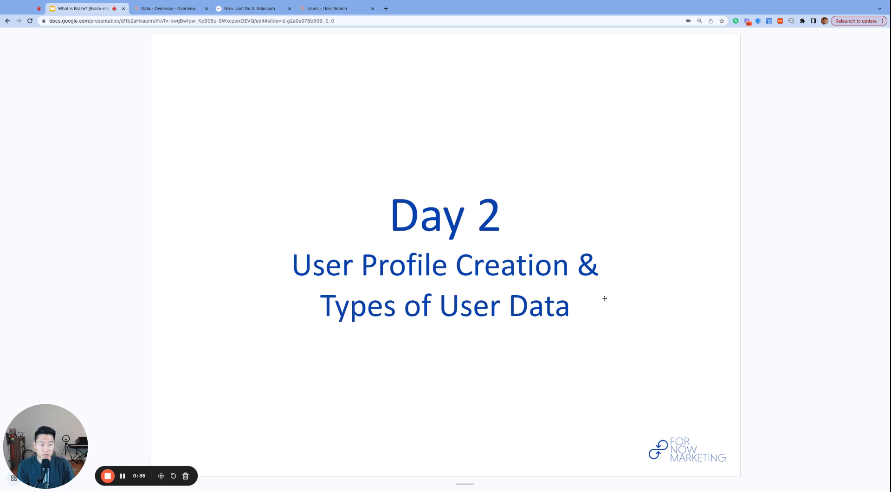
mouse_move(497, 309)
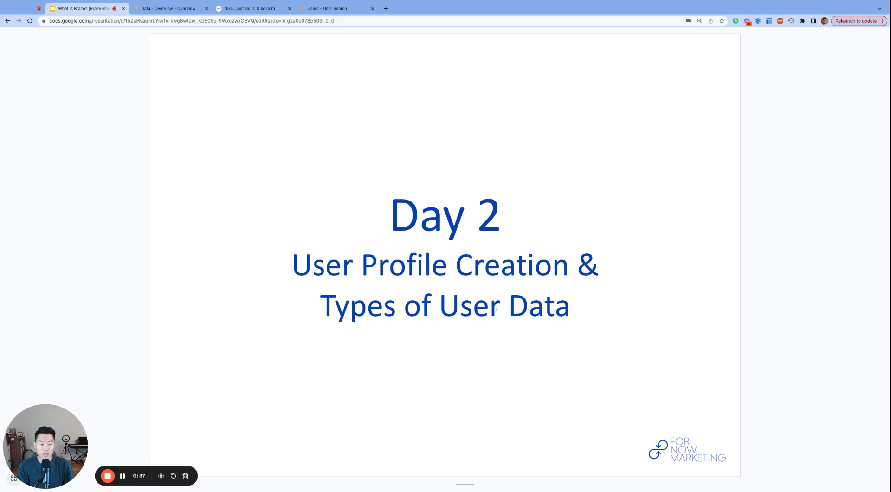
- Switch to the Nike.com tab showing the homepage with its Cyber Monday sale banner
left_click(248, 8)
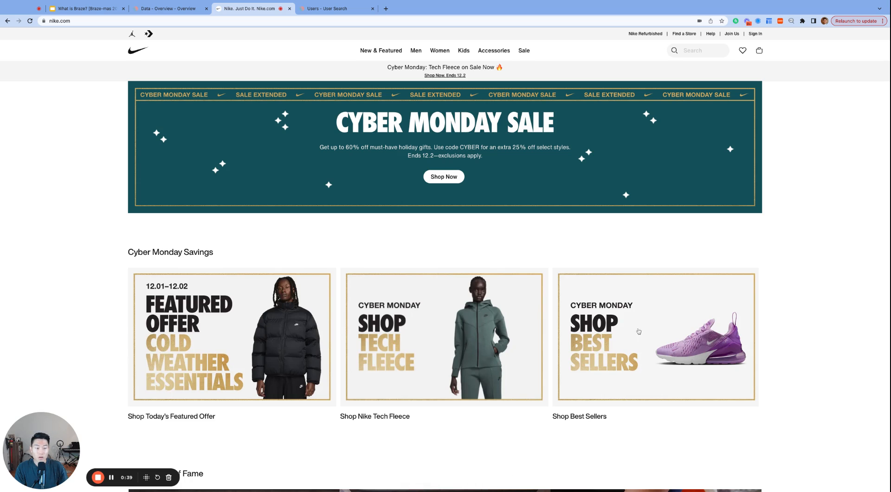
mouse_move(647, 323)
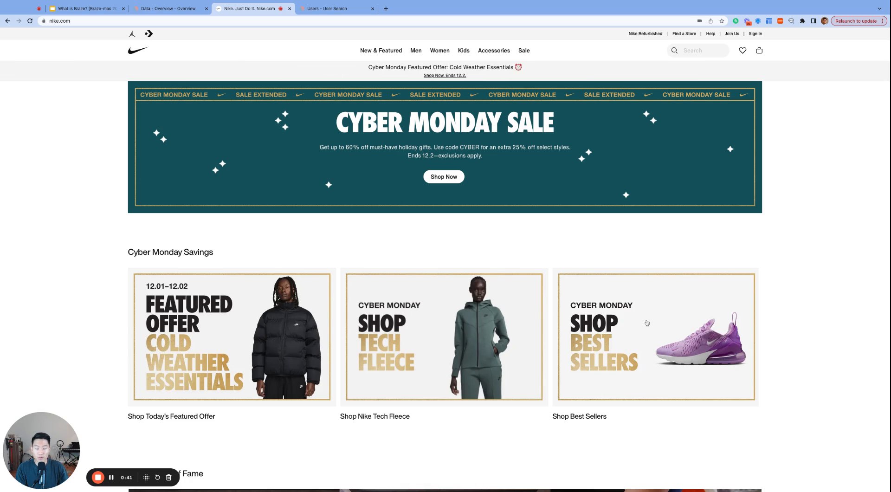
mouse_move(619, 334)
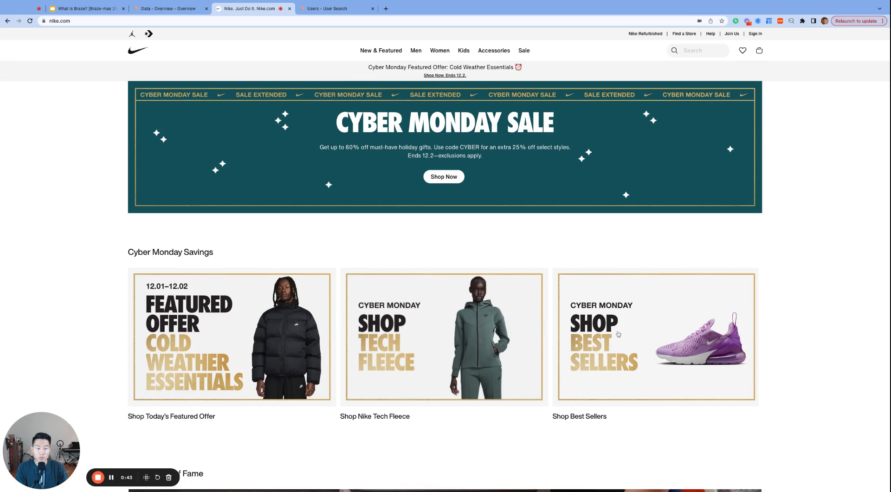
mouse_move(592, 324)
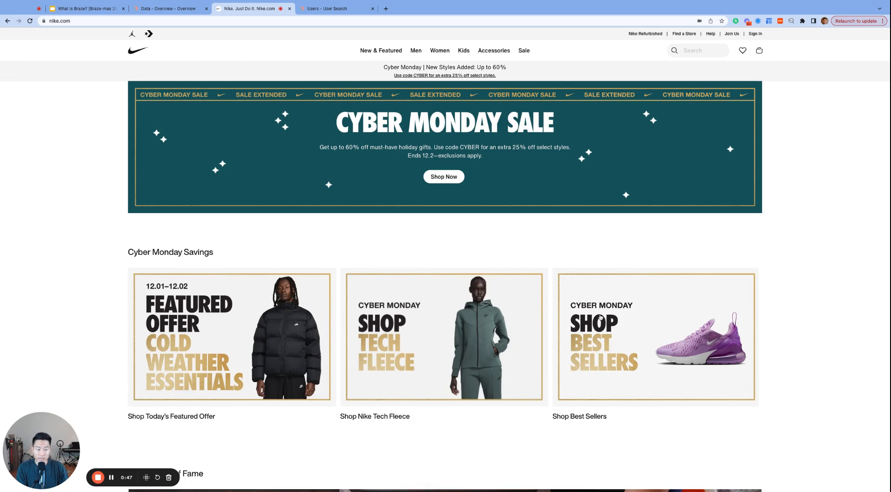
mouse_move(664, 289)
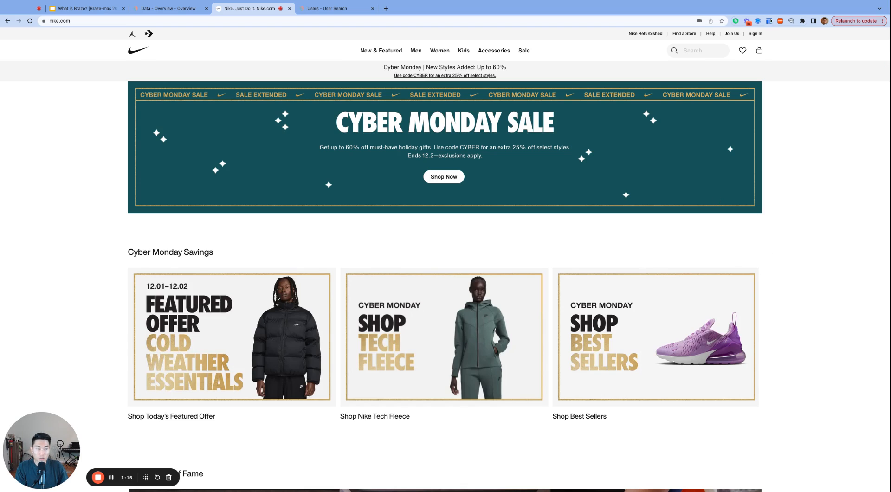
mouse_move(732, 34)
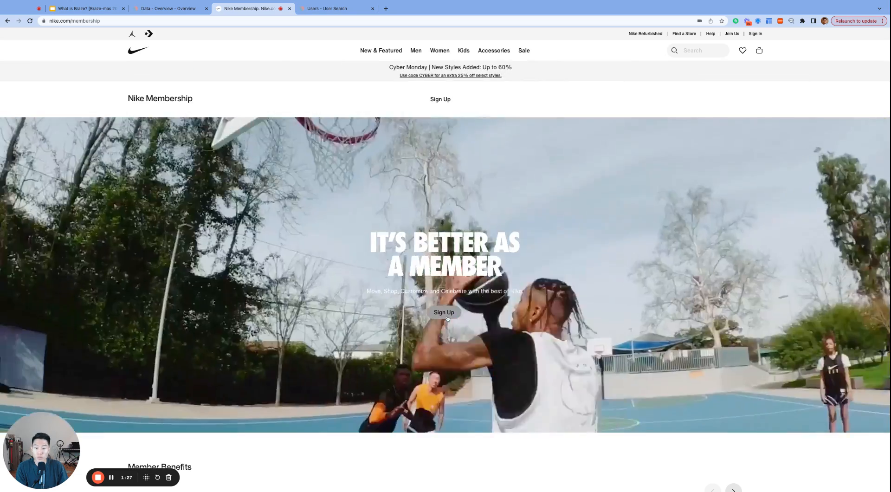
left_click(444, 311)
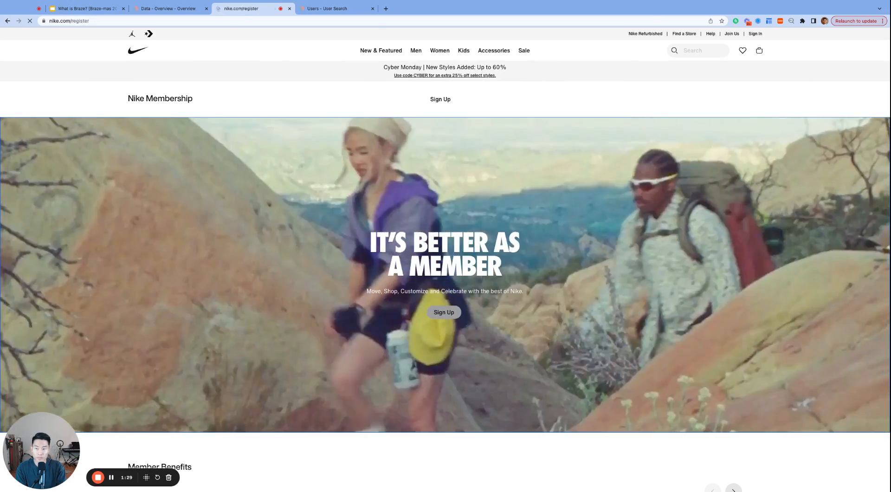
left_click(443, 312)
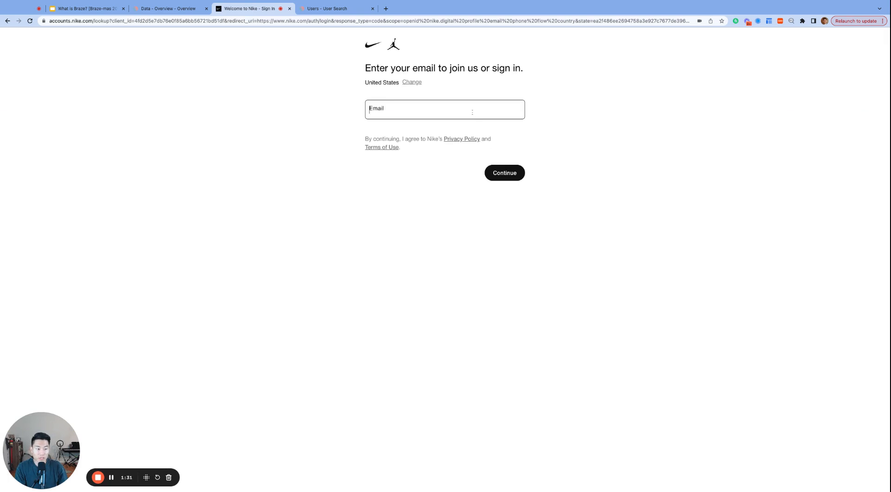
left_click(445, 109)
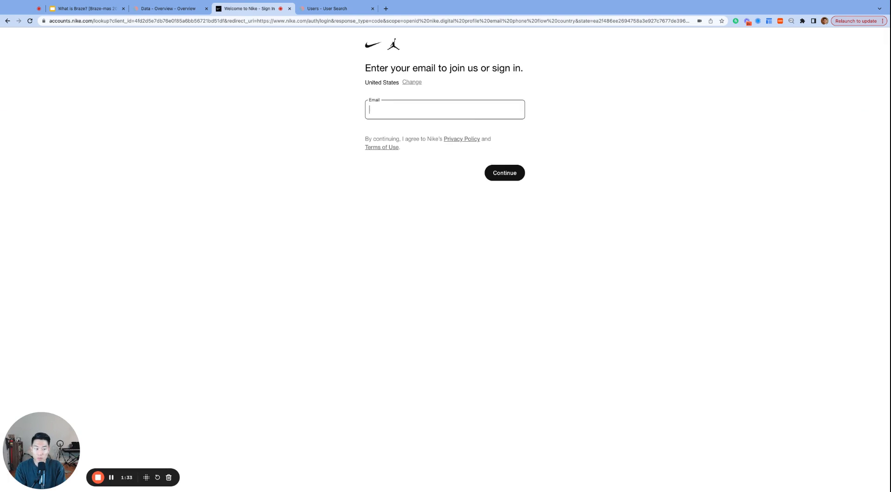
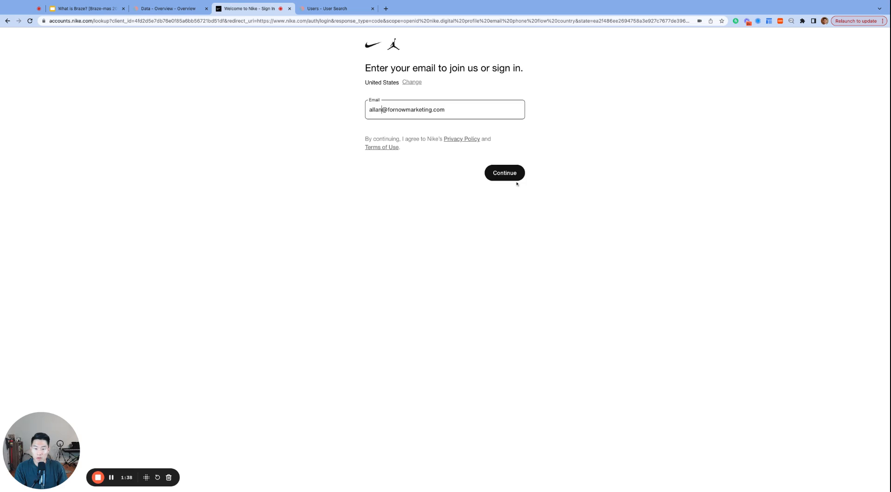
left_click(504, 172)
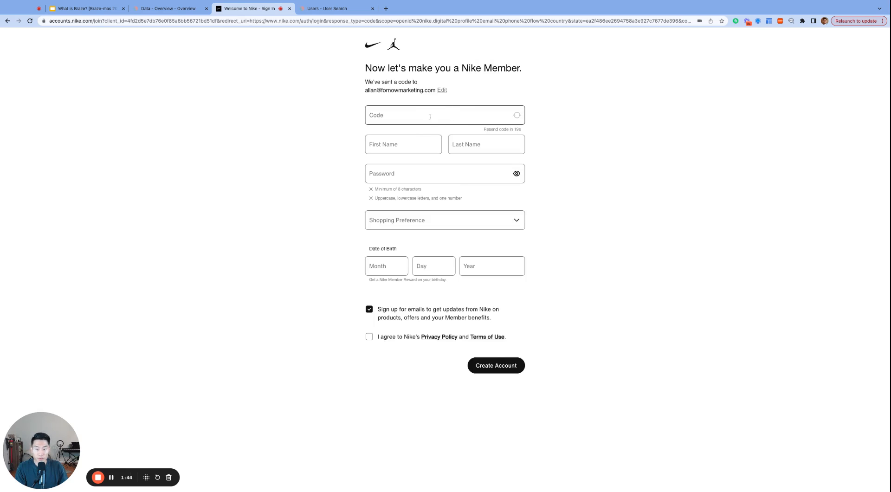
mouse_move(413, 119)
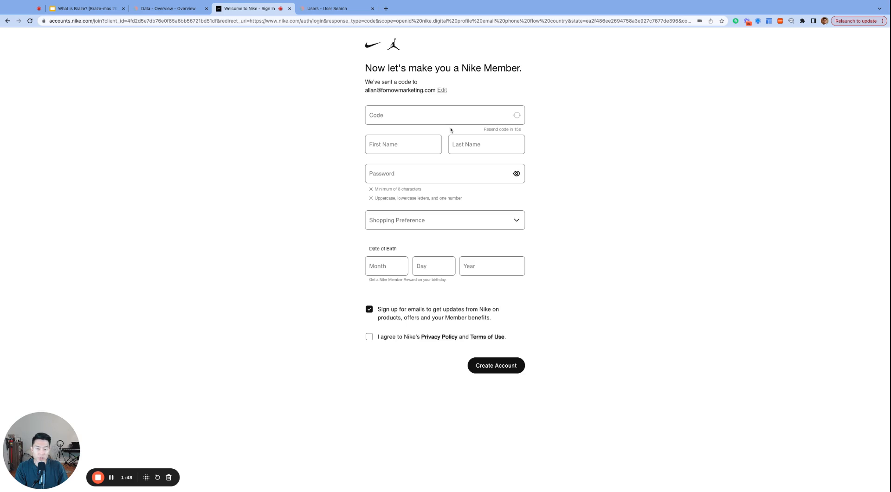
- Fill in first and last name, password and Men's shopping preference, then create the account
left_click(403, 144)
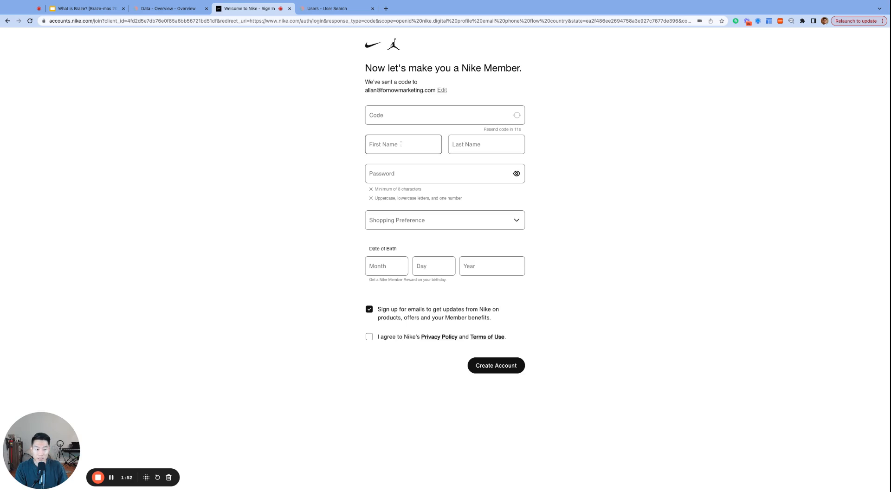
left_click(486, 144)
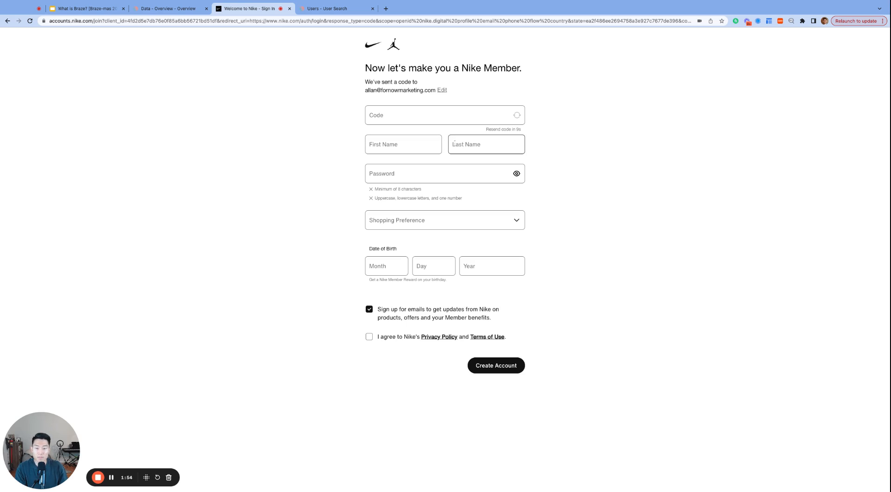
left_click(403, 144)
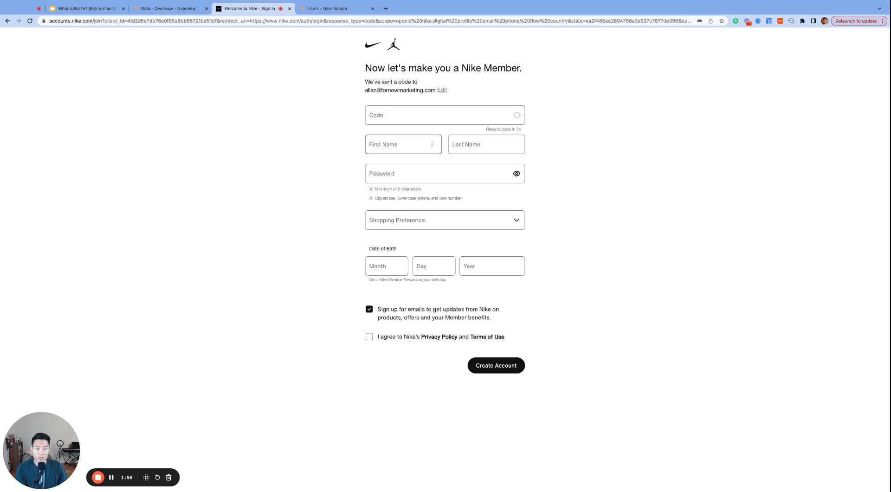
left_click(444, 173)
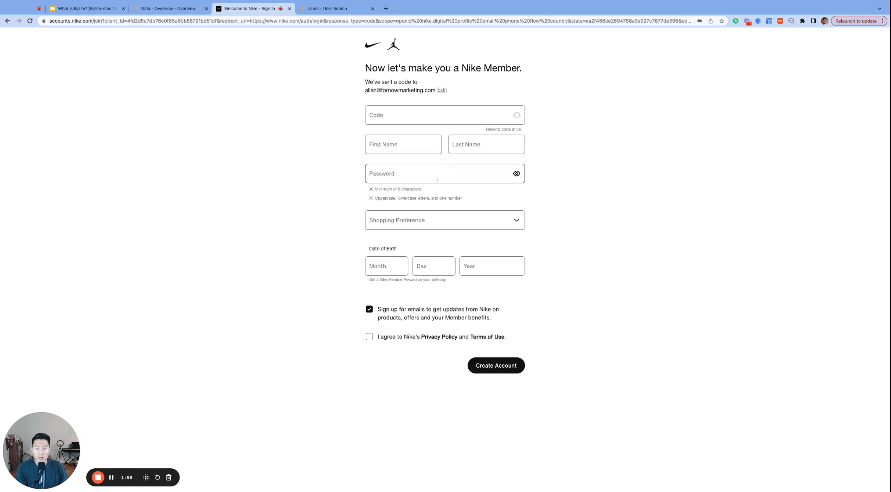
left_click(445, 173)
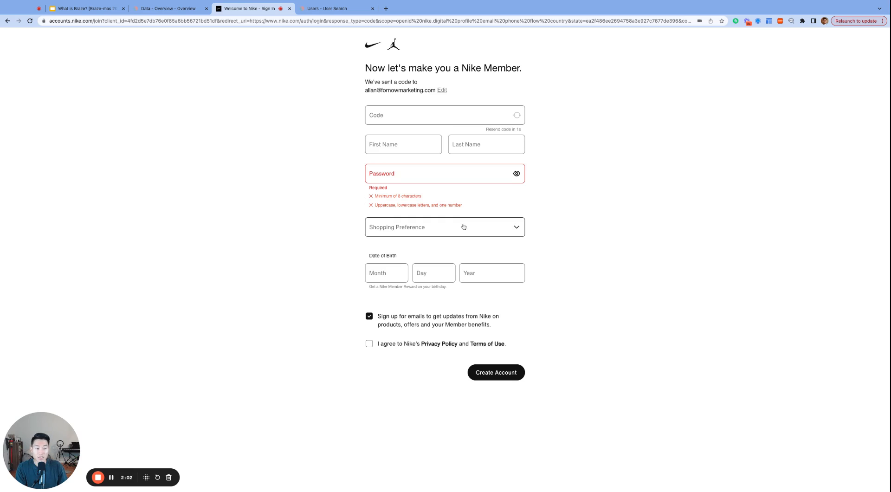
left_click(445, 226)
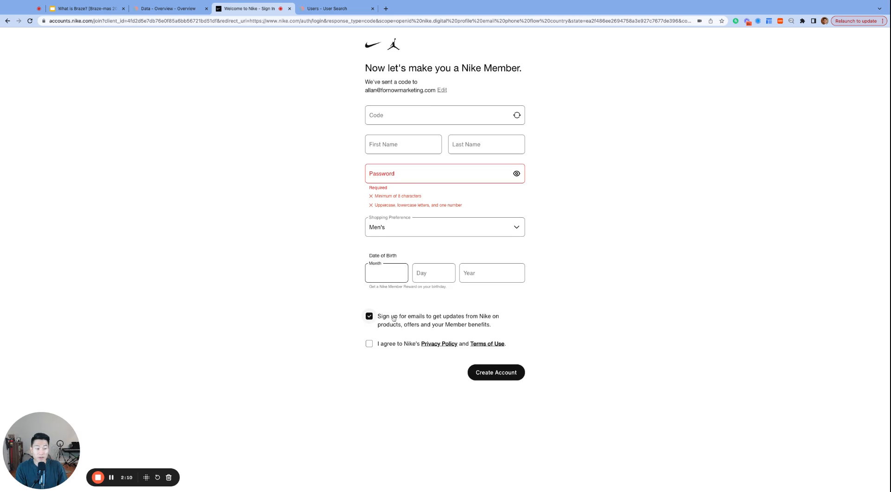
mouse_move(394, 318)
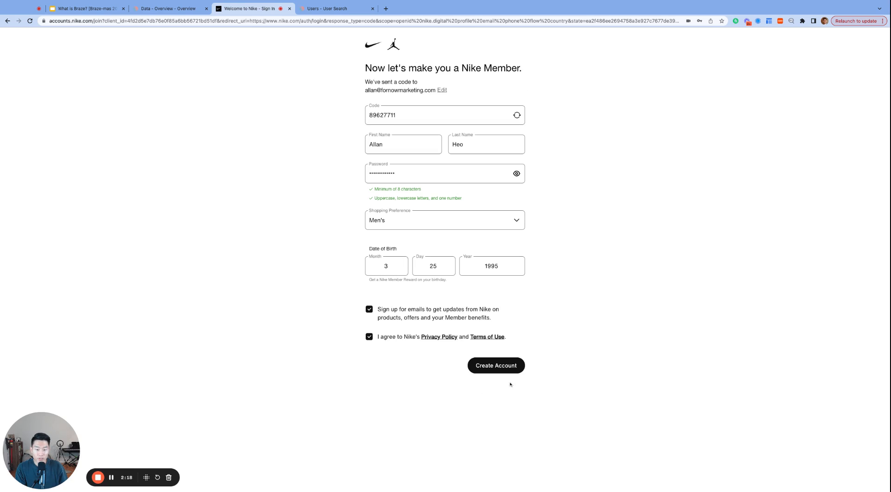
left_click(496, 365)
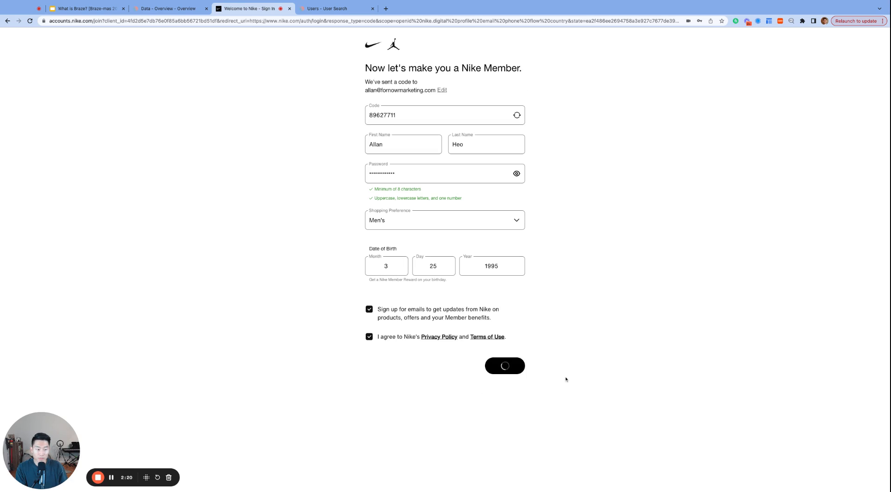
- Finish account creation so the Nike homepage greets the signed-in member Allan
left_click(504, 366)
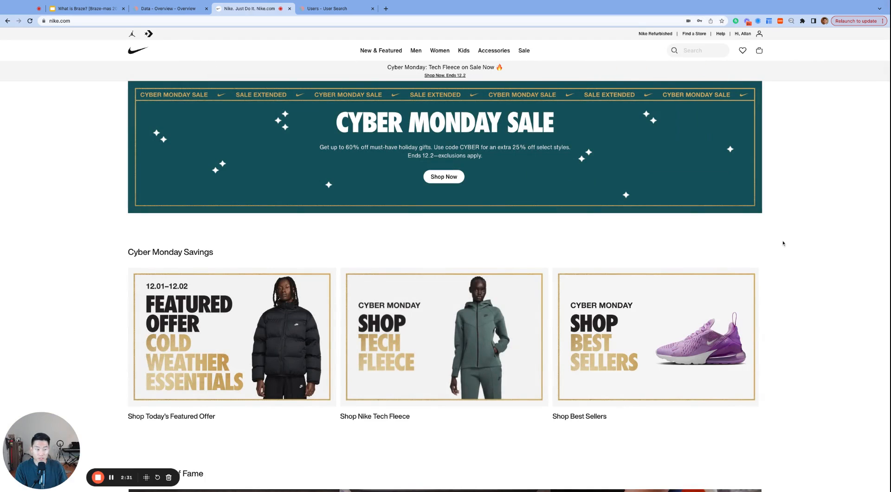
mouse_move(791, 249)
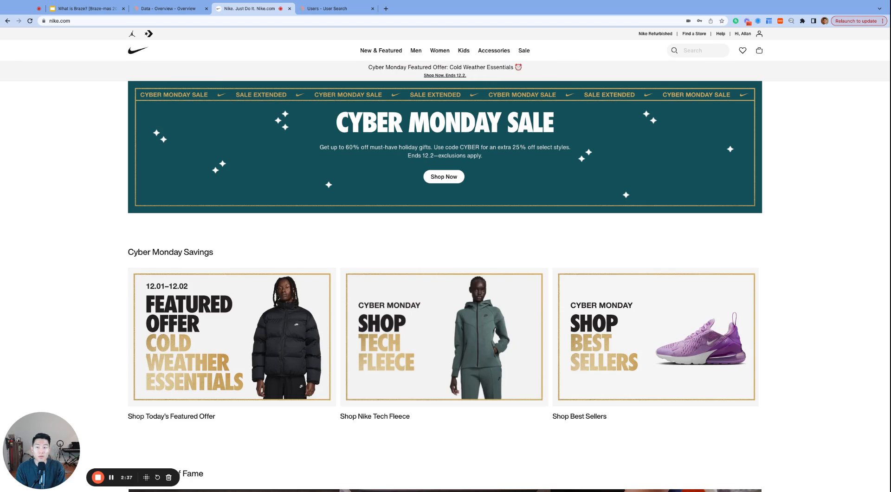
left_click(336, 8)
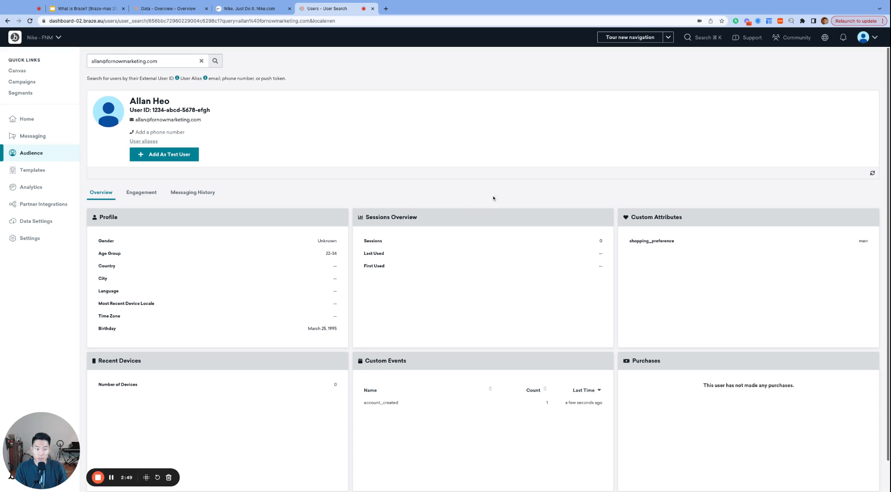
mouse_move(277, 114)
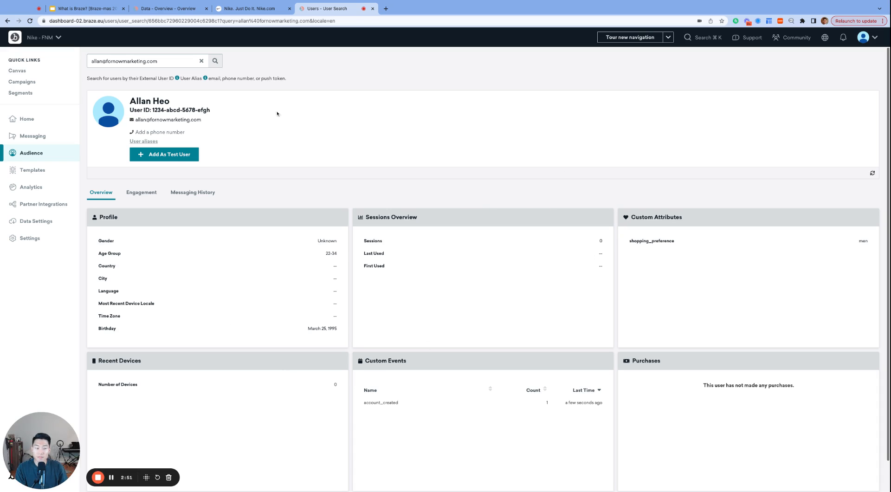
mouse_move(495, 246)
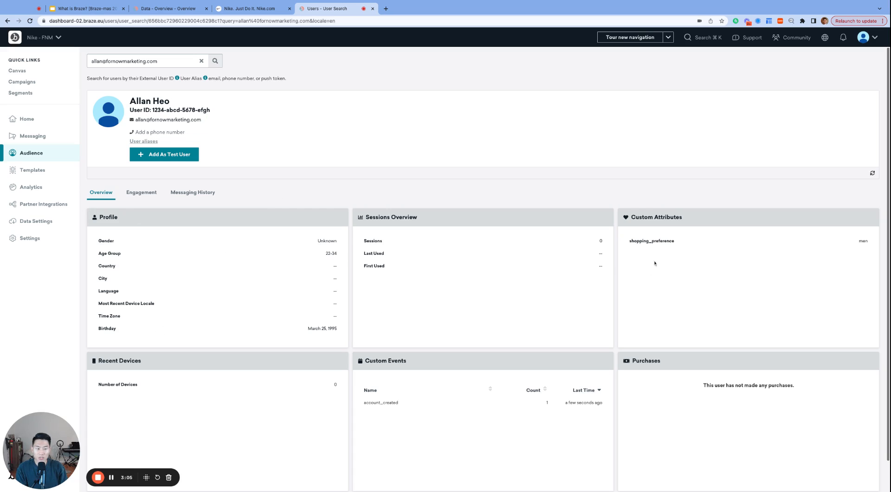
double_click(651, 240)
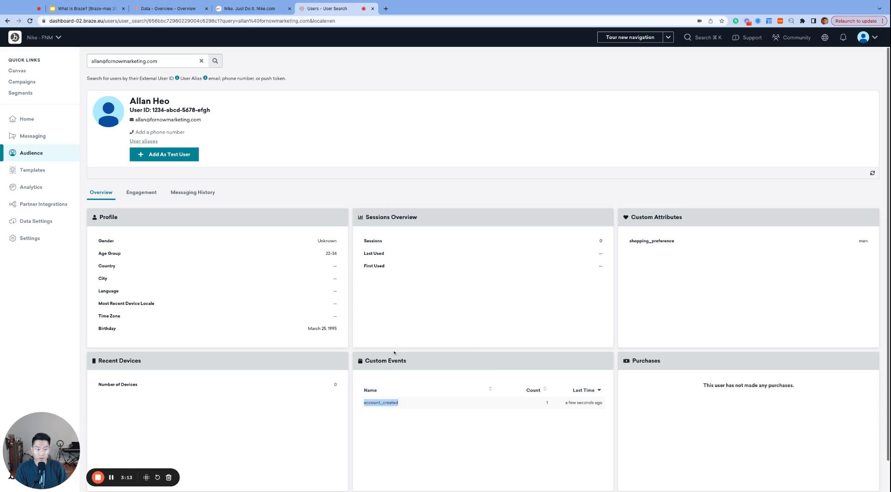
mouse_move(388, 249)
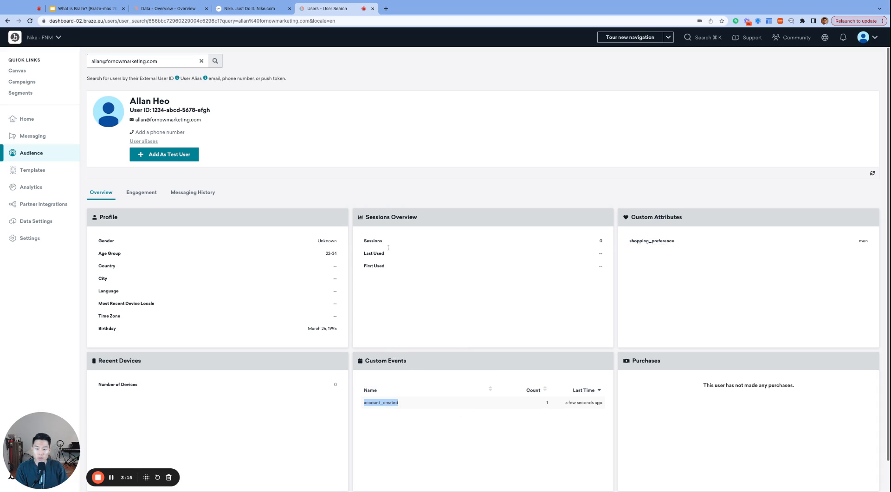
mouse_move(577, 293)
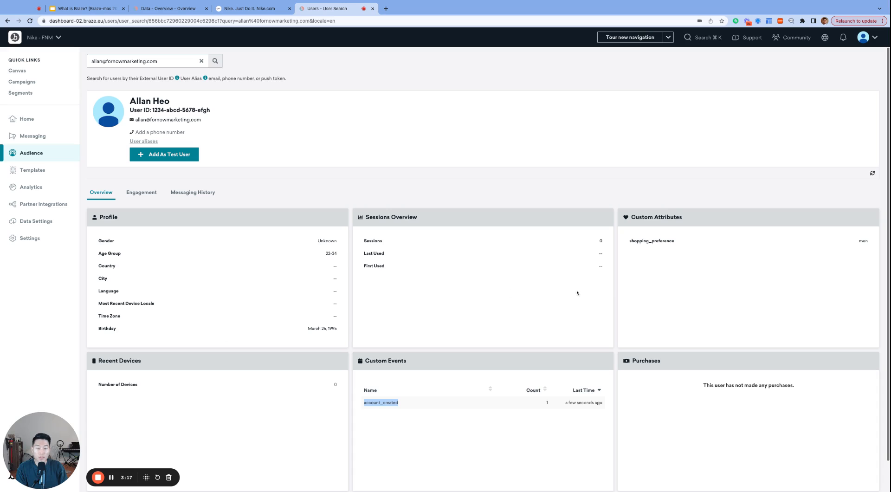
mouse_move(416, 441)
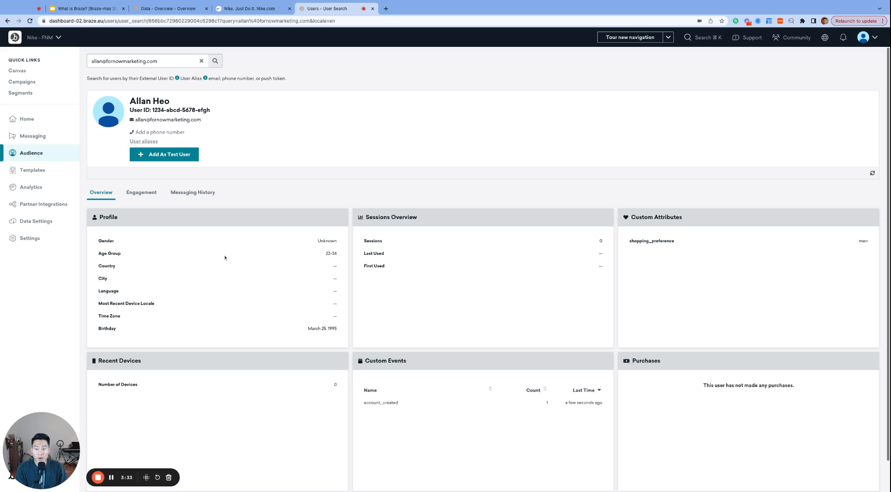
mouse_move(119, 221)
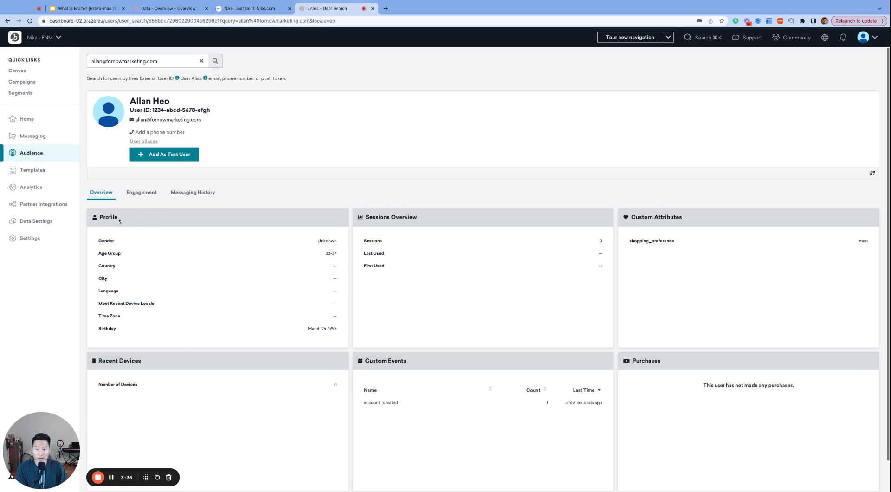
double_click(108, 217)
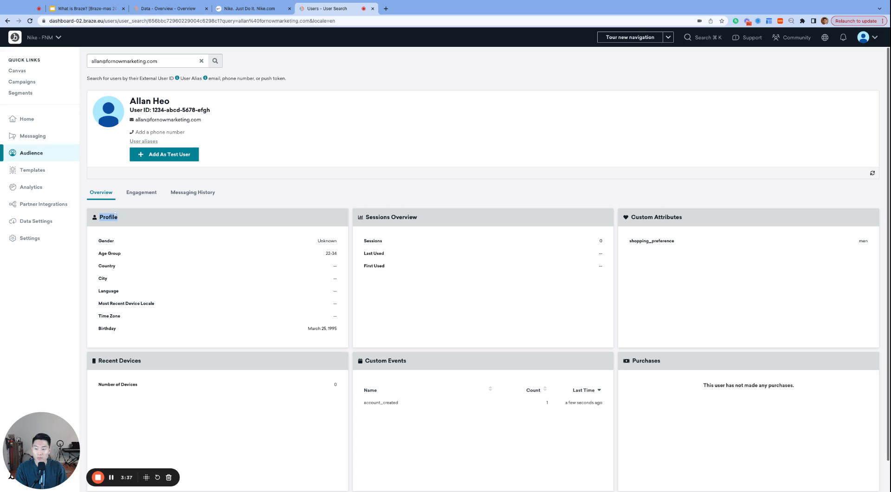
scroll("down", 3)
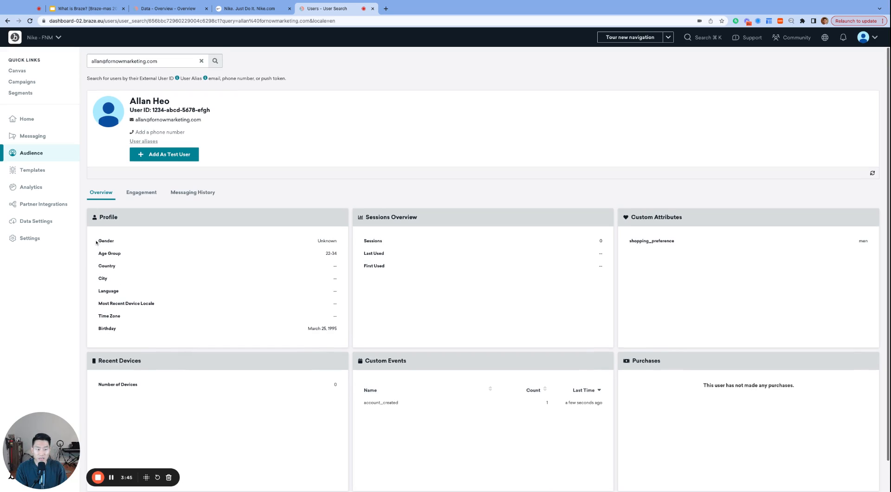
left_click_drag(96, 240, 338, 316)
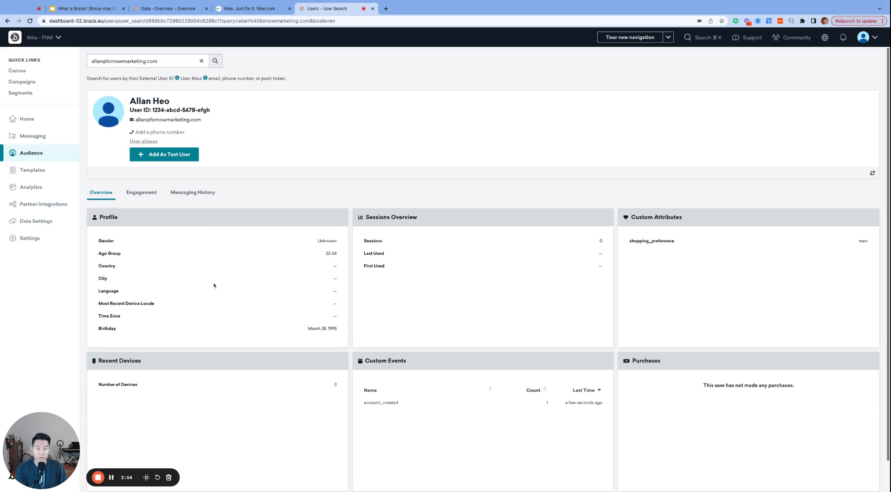
mouse_move(140, 303)
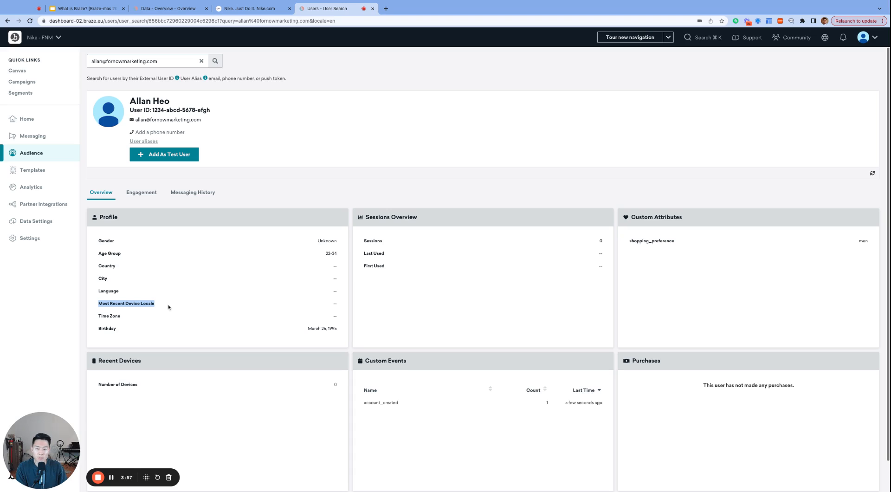
mouse_move(216, 303)
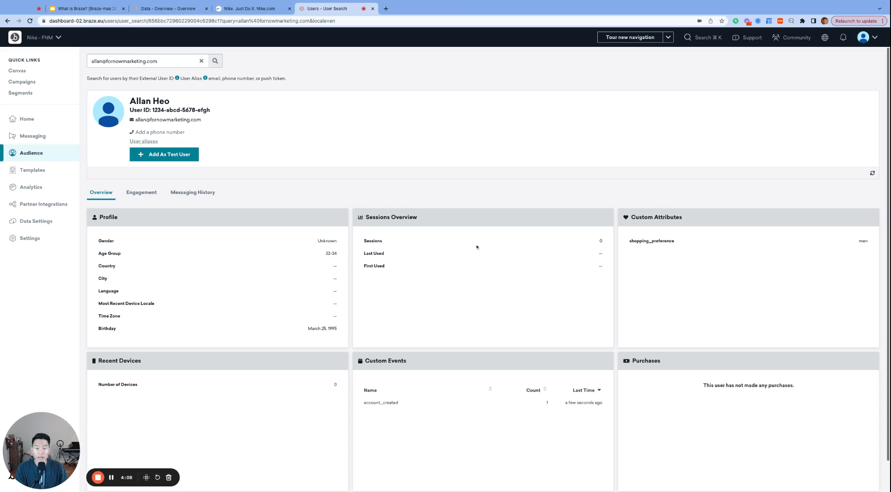
mouse_move(490, 263)
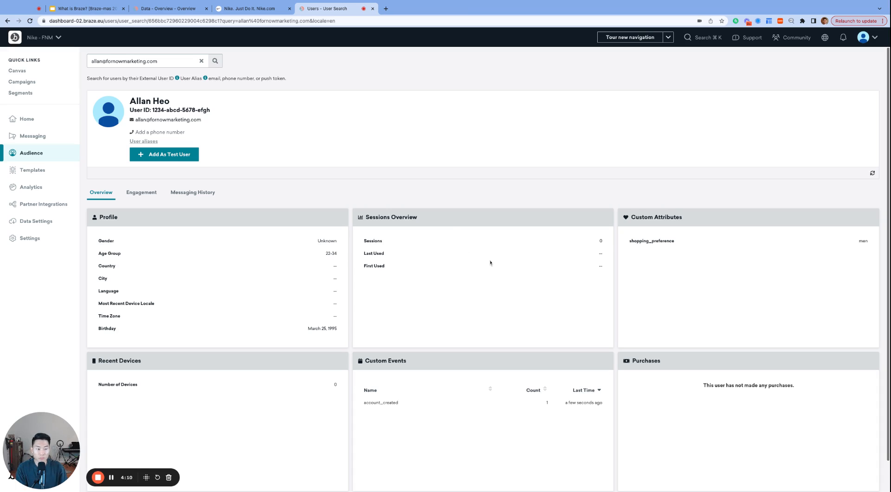
mouse_move(471, 281)
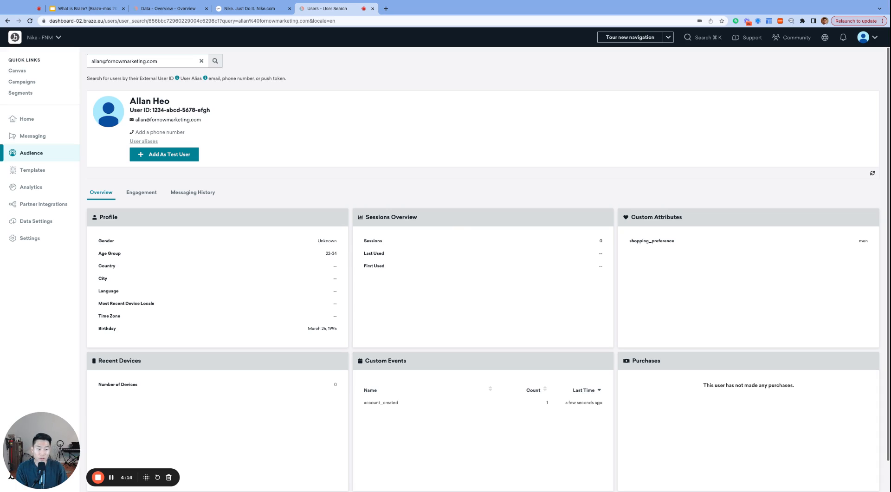
mouse_move(440, 251)
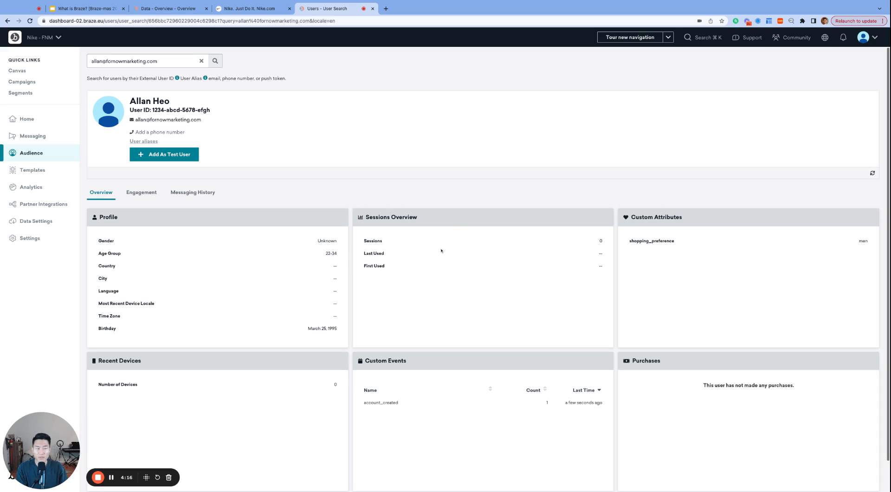
mouse_move(501, 257)
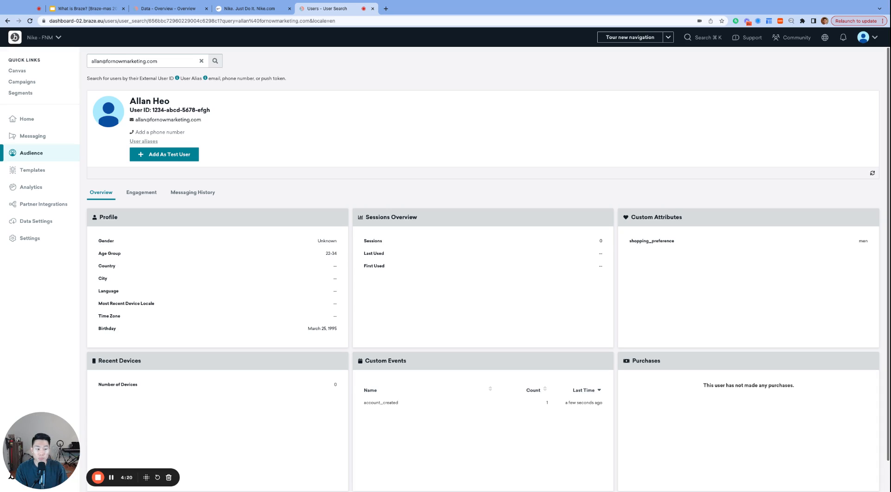
mouse_move(486, 253)
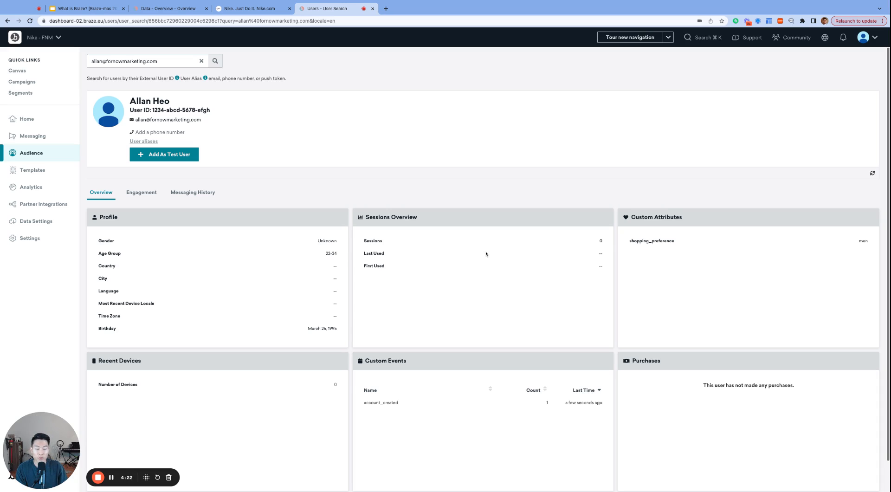
- Switch to the Nike.com tab, still signed in as Allan with the Cyber Monday banner
left_click(253, 9)
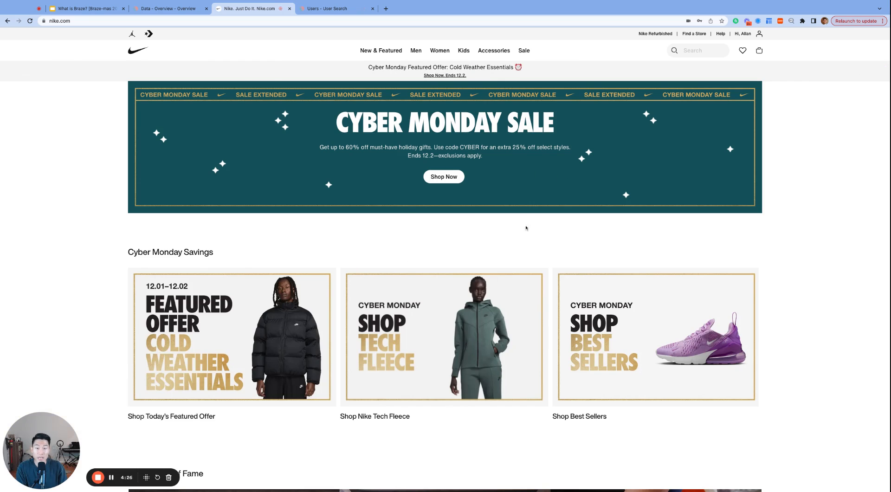
mouse_move(584, 198)
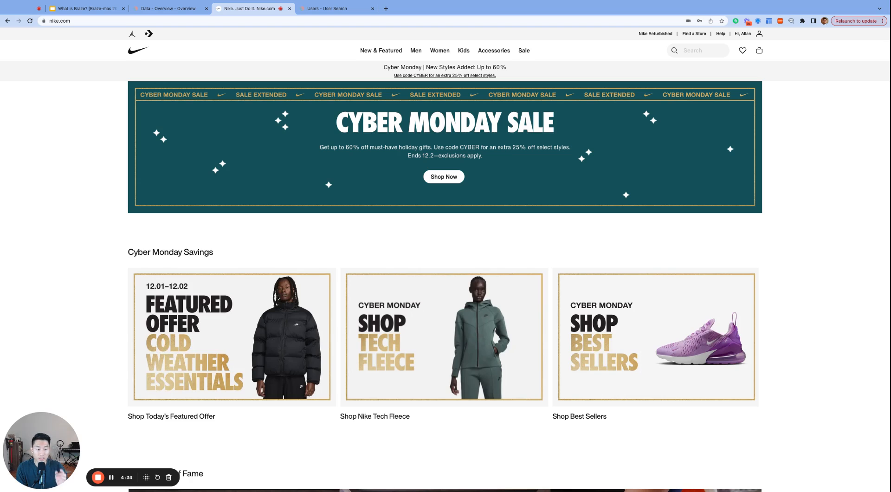
left_click(336, 9)
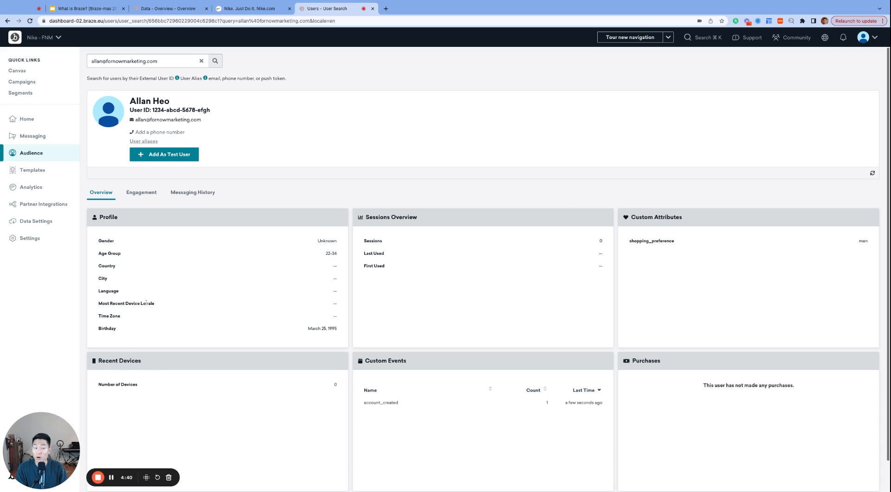
mouse_move(230, 316)
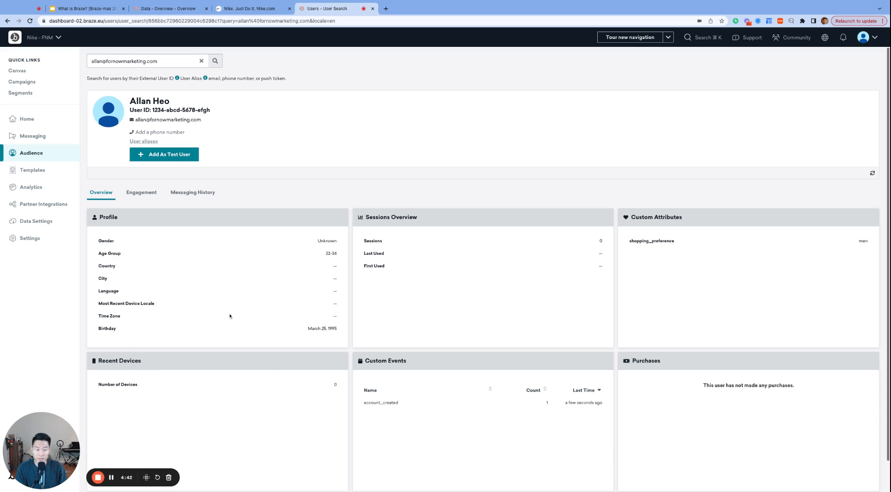
mouse_move(144, 345)
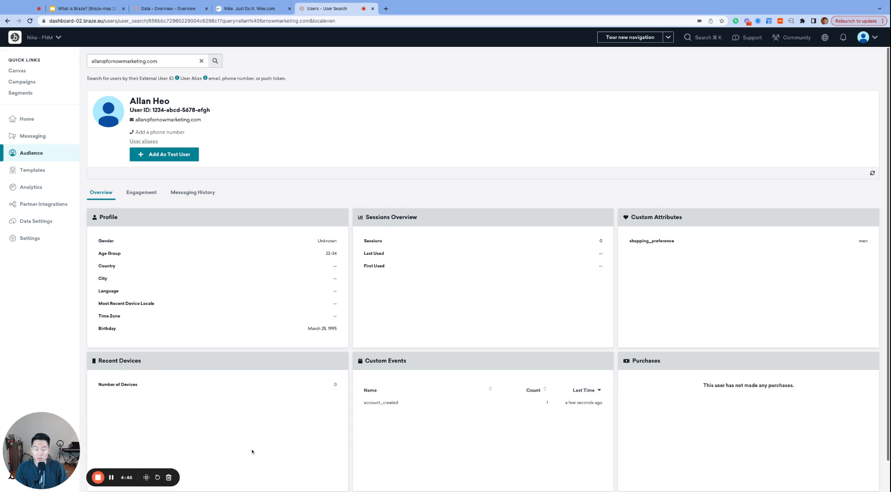
mouse_move(499, 255)
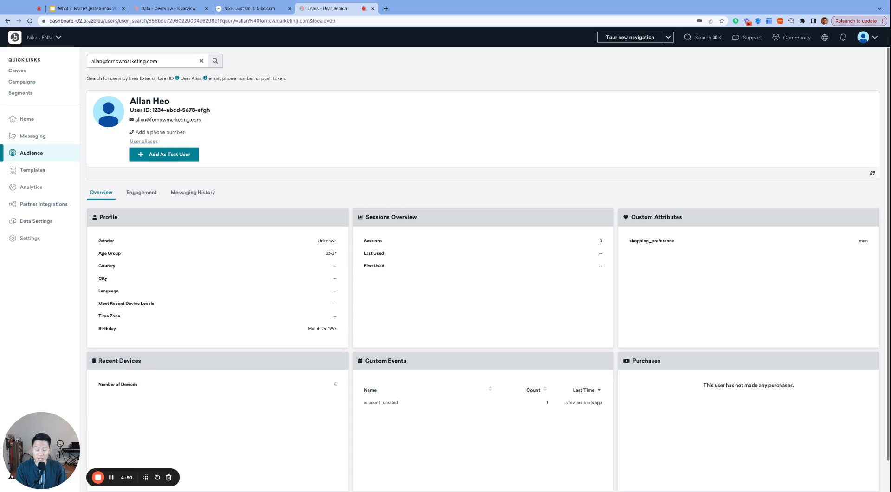
mouse_move(513, 283)
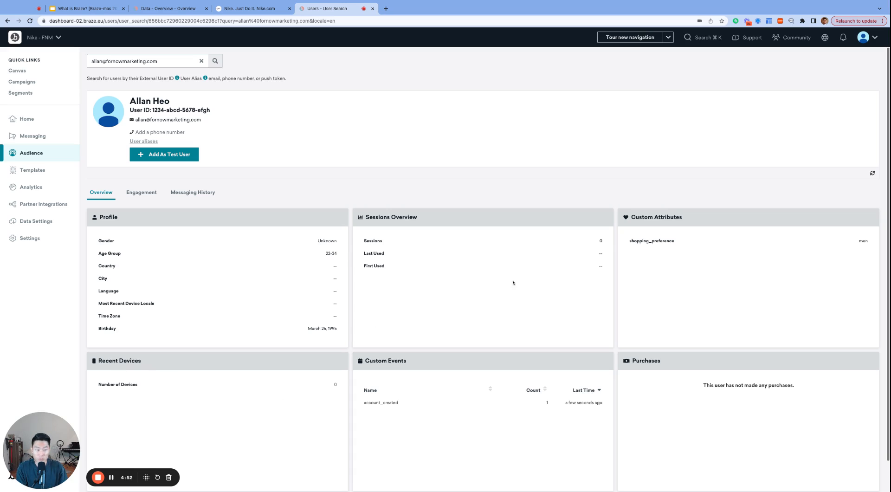
mouse_move(504, 244)
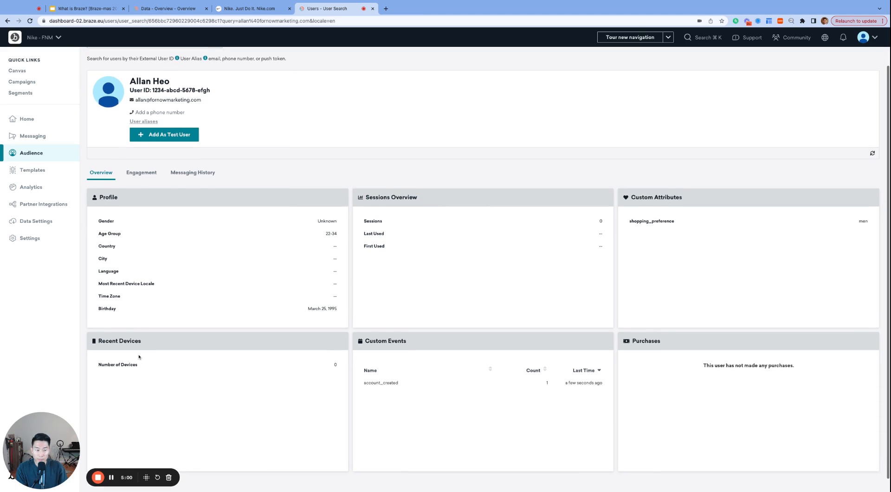
scroll("down", 3)
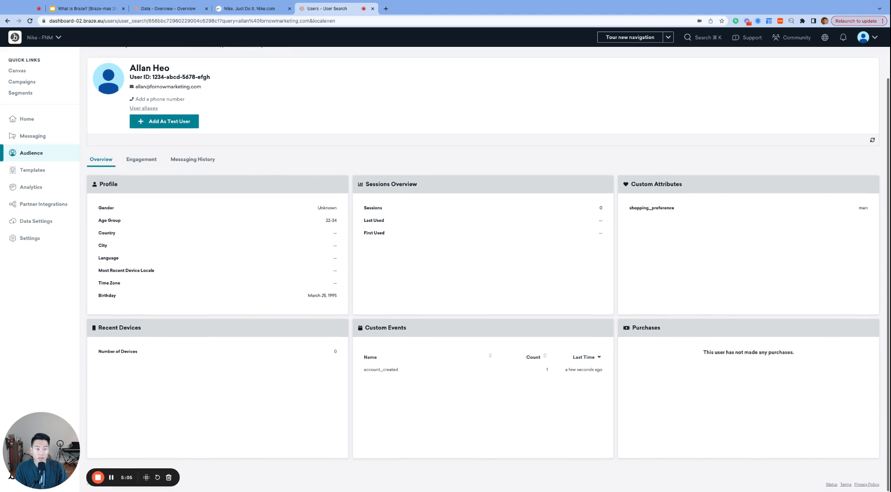
mouse_move(560, 246)
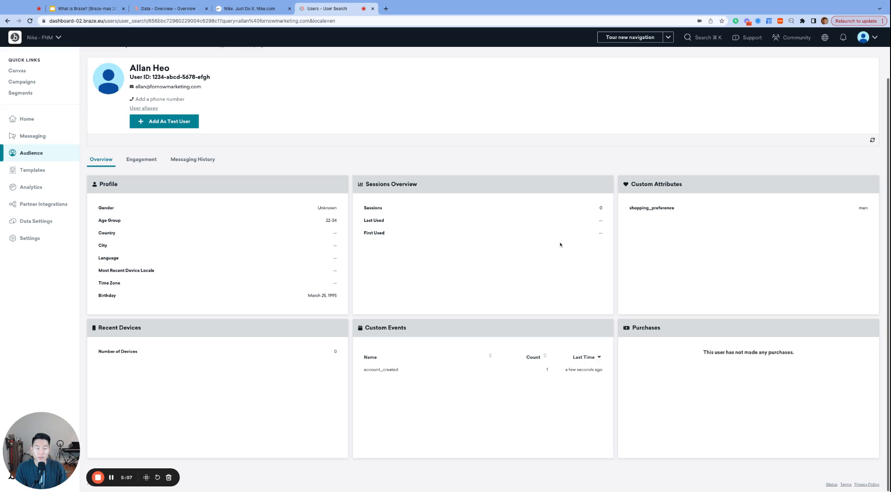
mouse_move(519, 228)
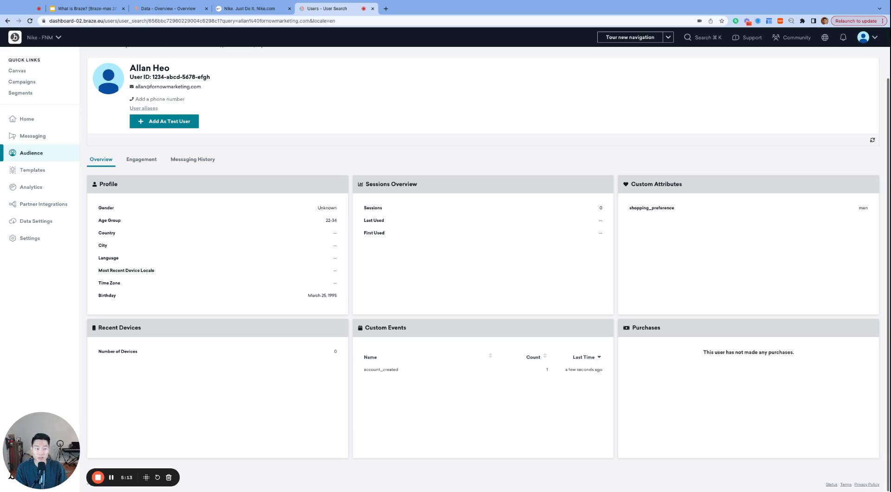
mouse_move(631, 195)
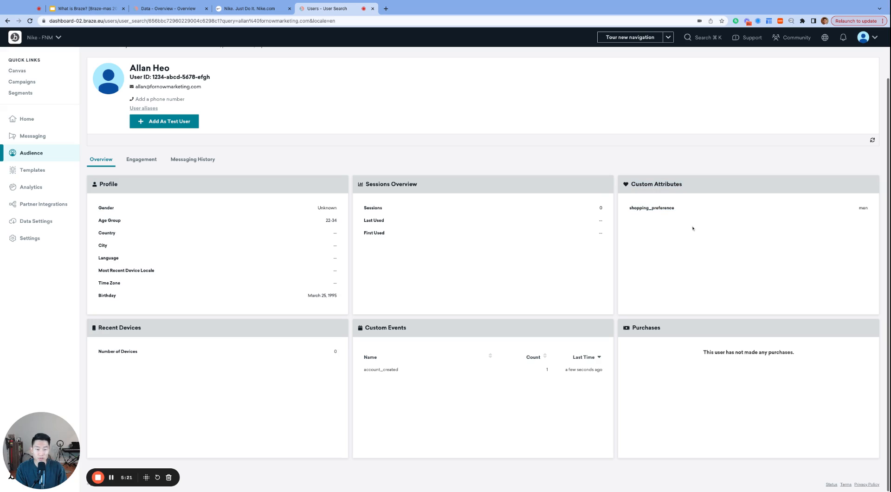
mouse_move(653, 215)
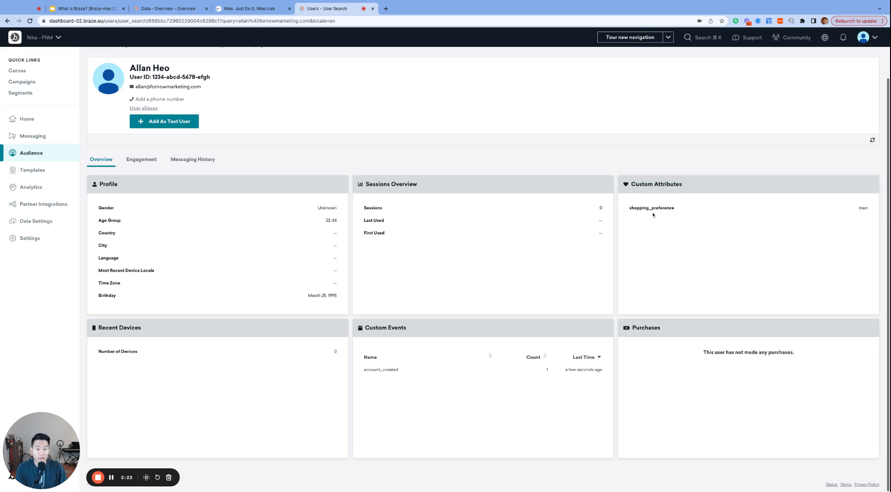
mouse_move(681, 239)
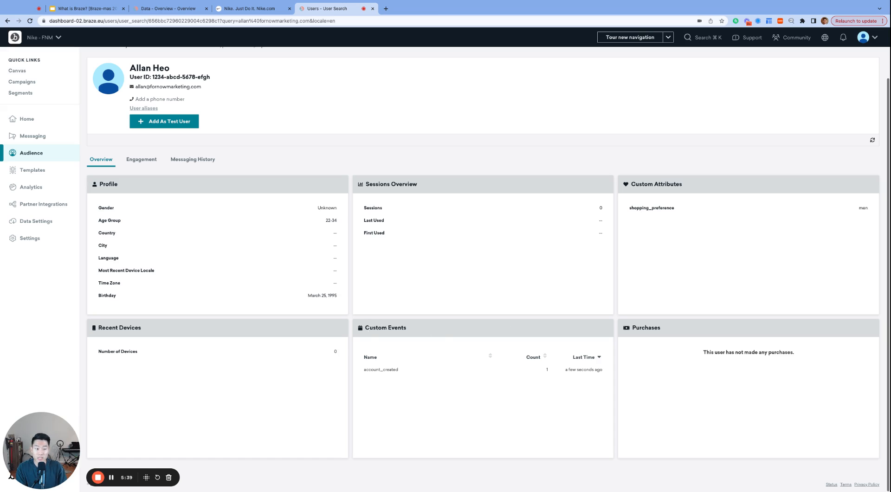
mouse_move(715, 208)
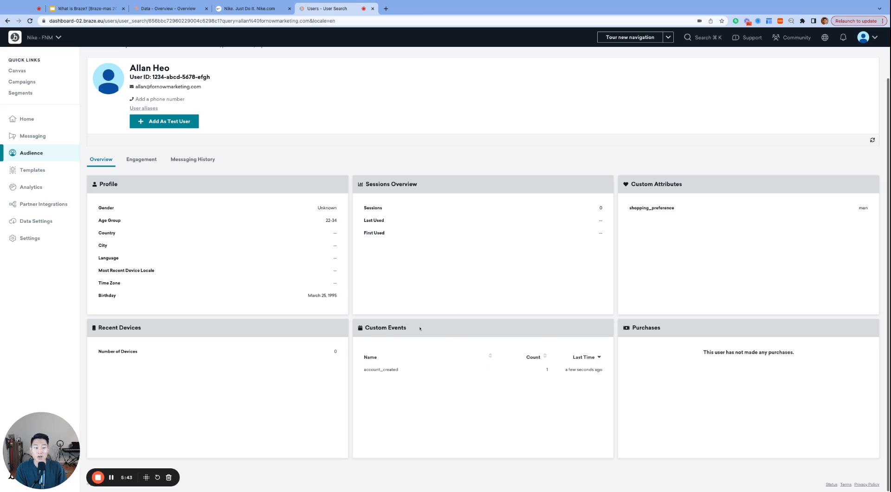
mouse_move(385, 334)
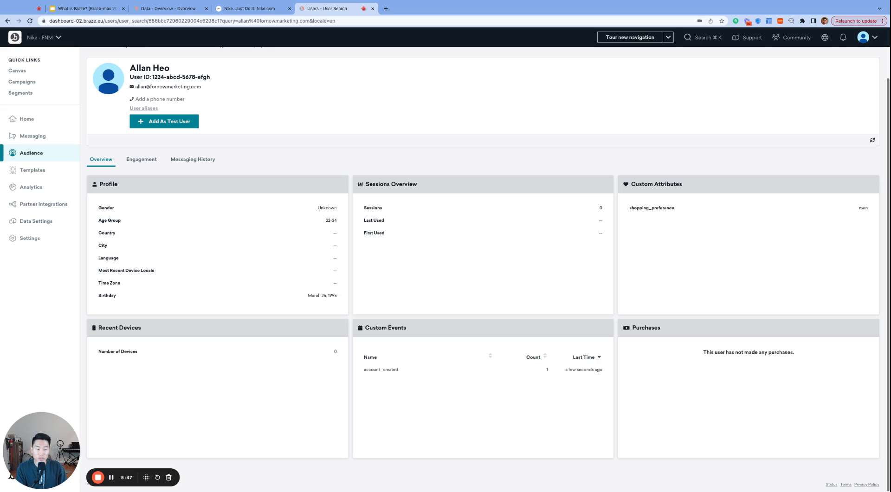
mouse_move(406, 337)
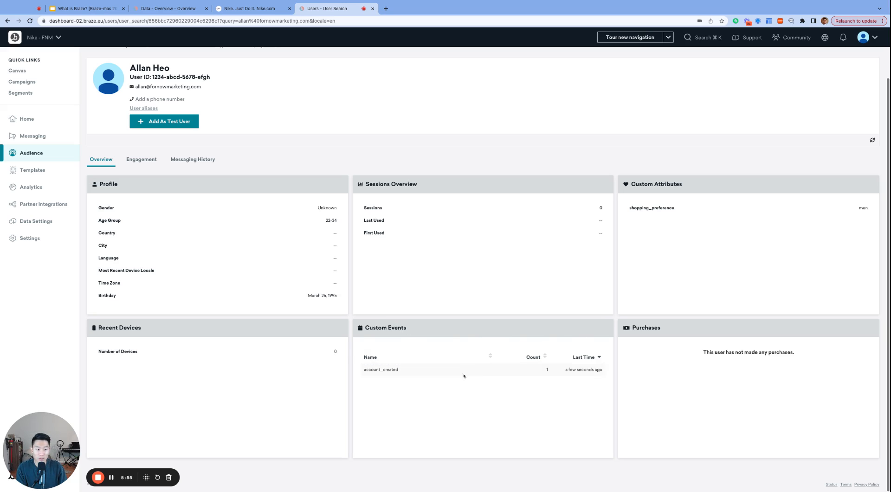
mouse_move(455, 385)
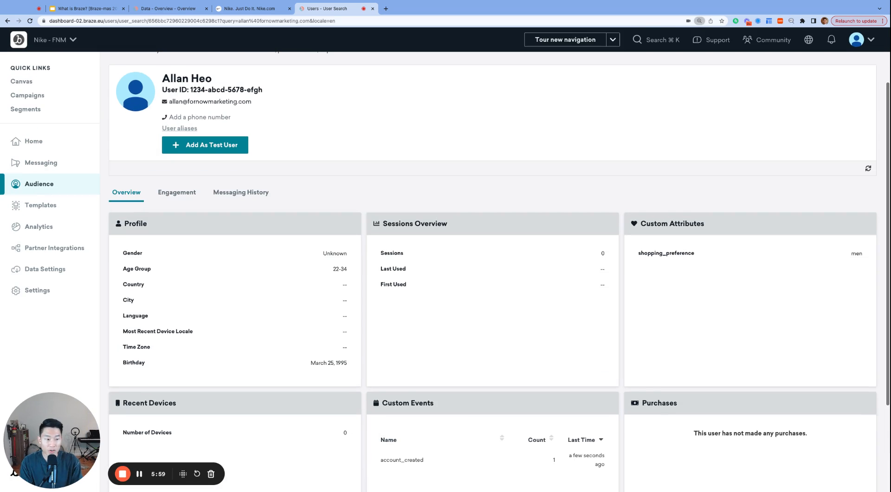
scroll("down", 3)
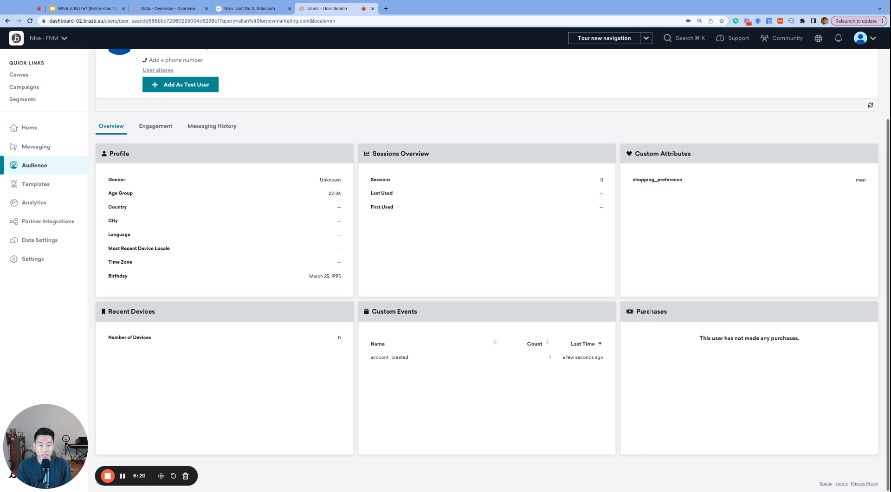
double_click(650, 311)
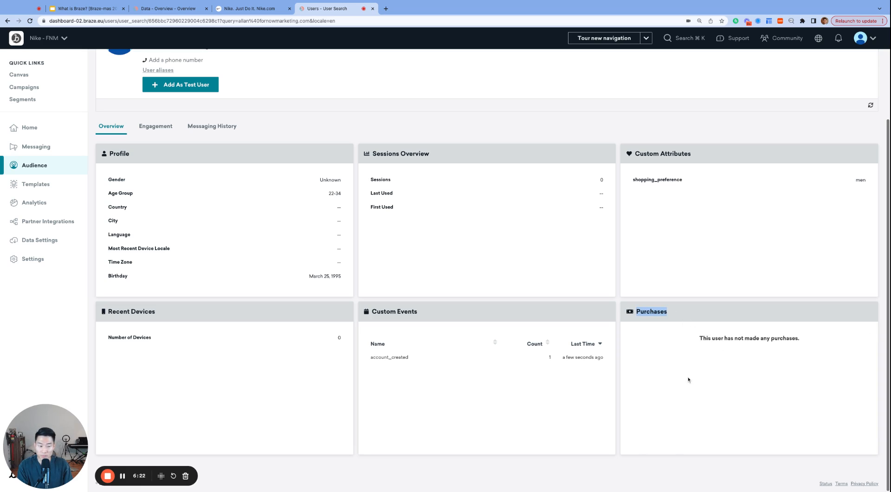
mouse_move(671, 357)
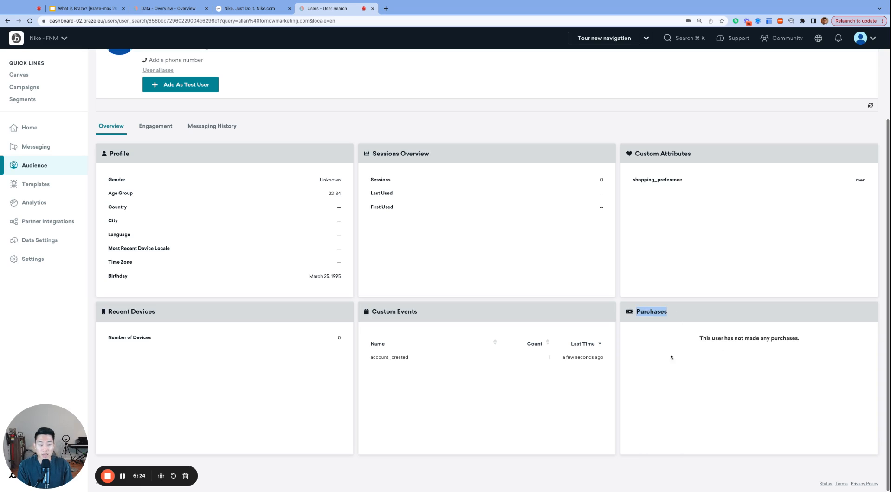
mouse_move(648, 350)
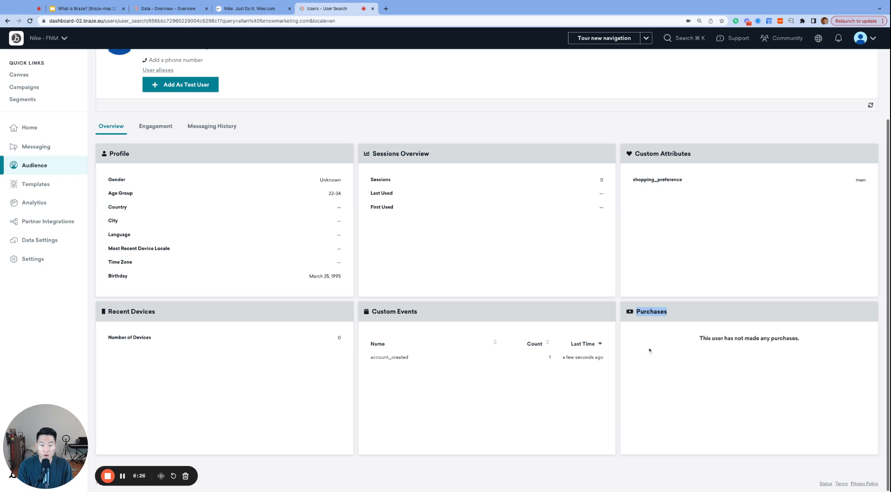
mouse_move(843, 363)
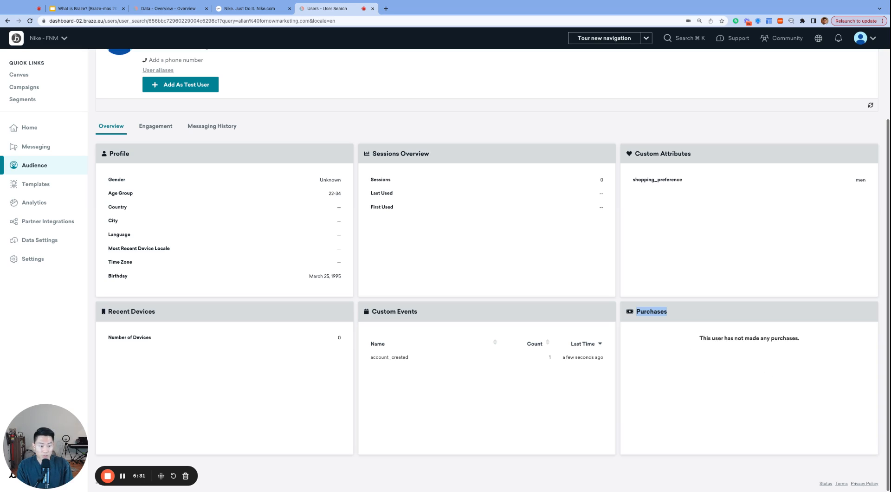
mouse_move(788, 360)
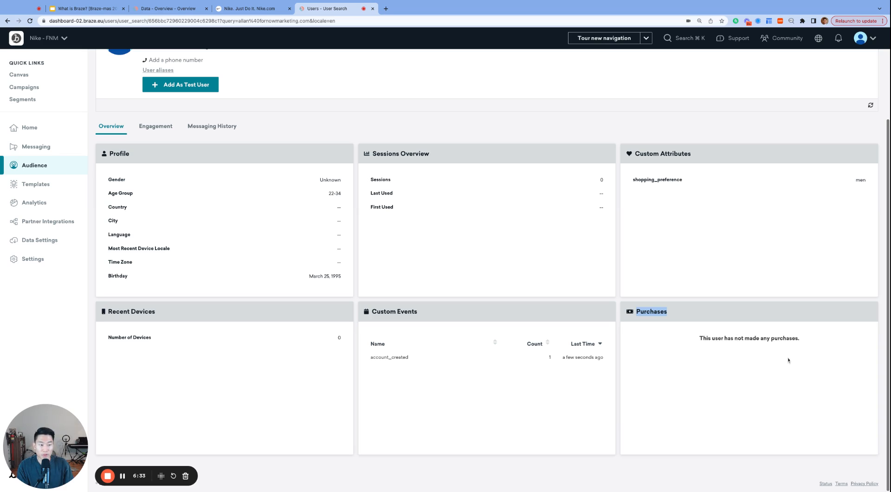
mouse_move(357, 205)
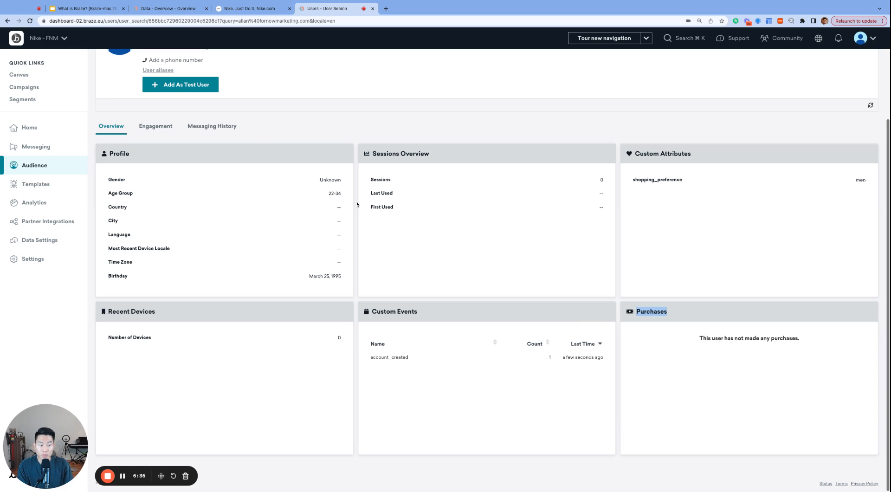
scroll("up", 3)
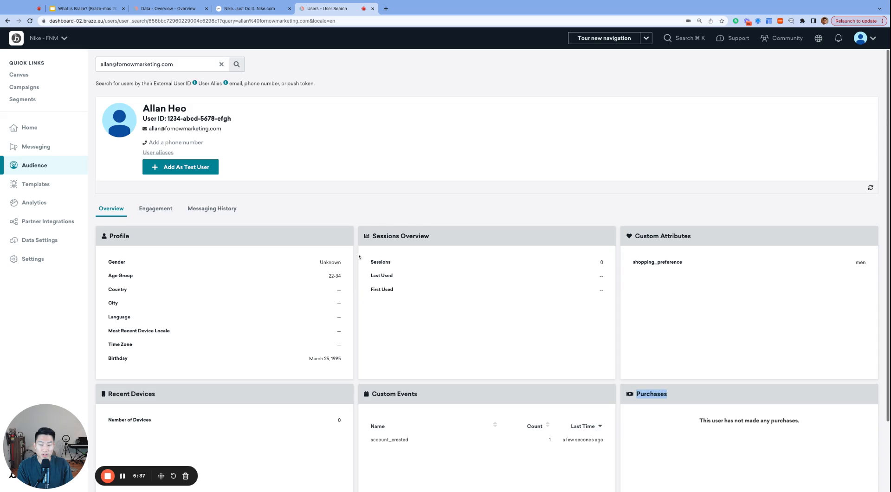
scroll("down", 3)
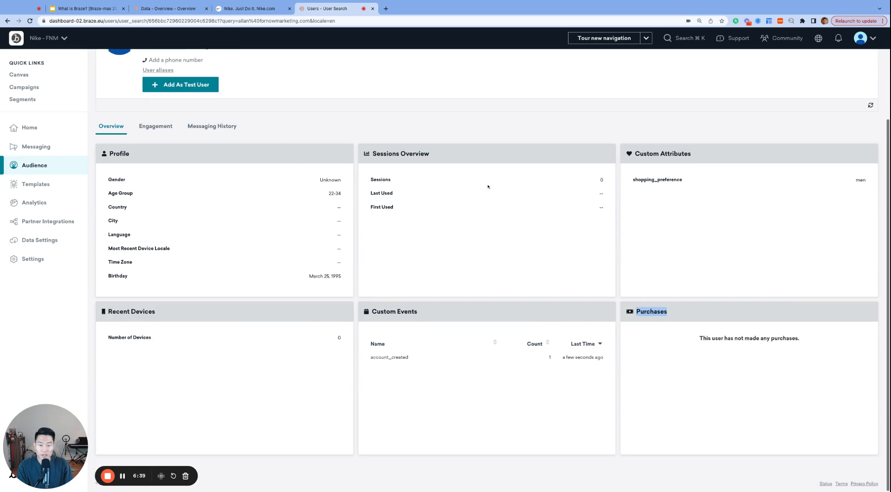
mouse_move(214, 359)
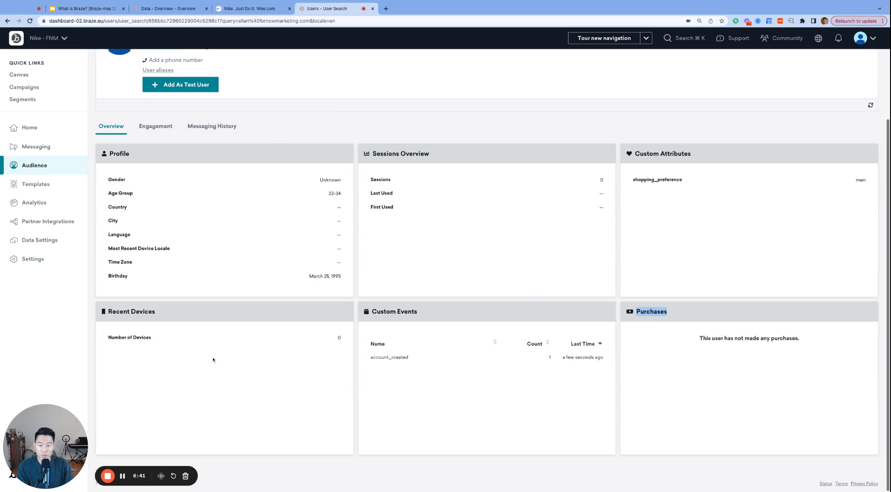
mouse_move(717, 185)
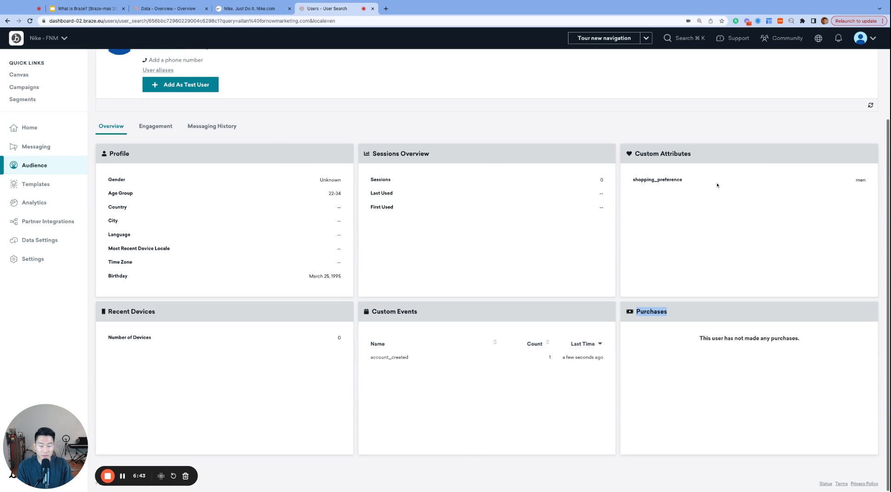
mouse_move(709, 184)
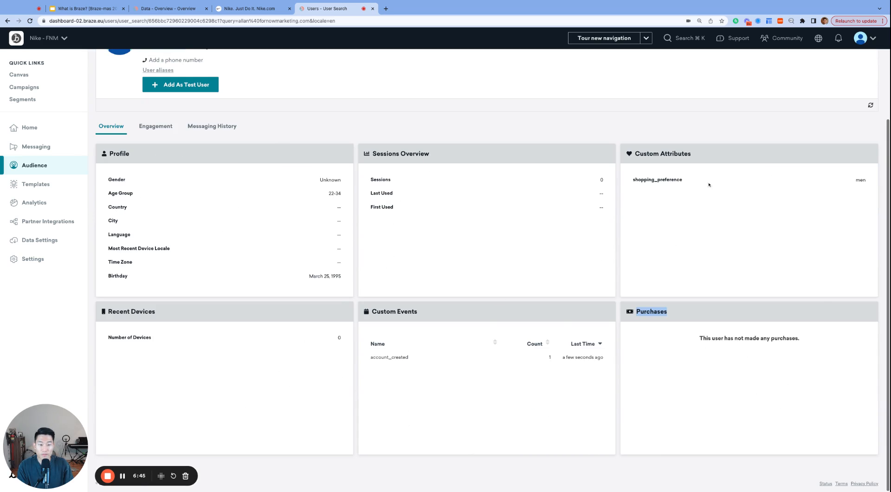
mouse_move(774, 279)
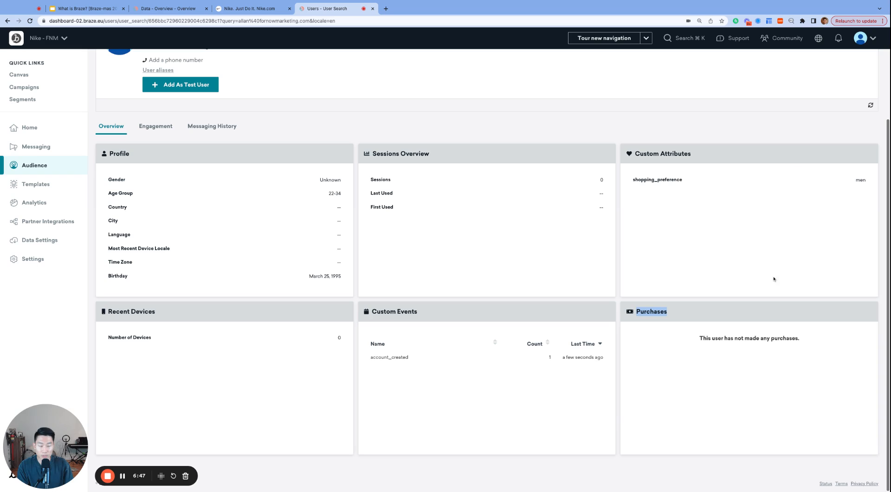
mouse_move(547, 385)
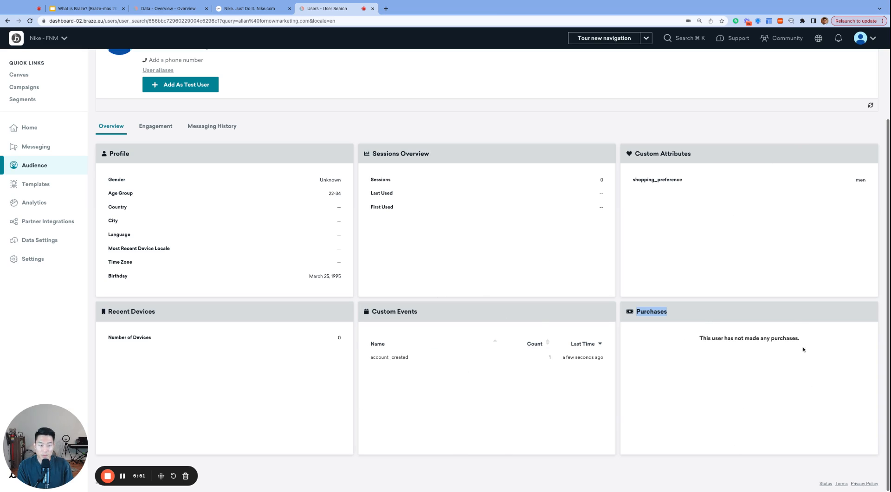
mouse_move(699, 388)
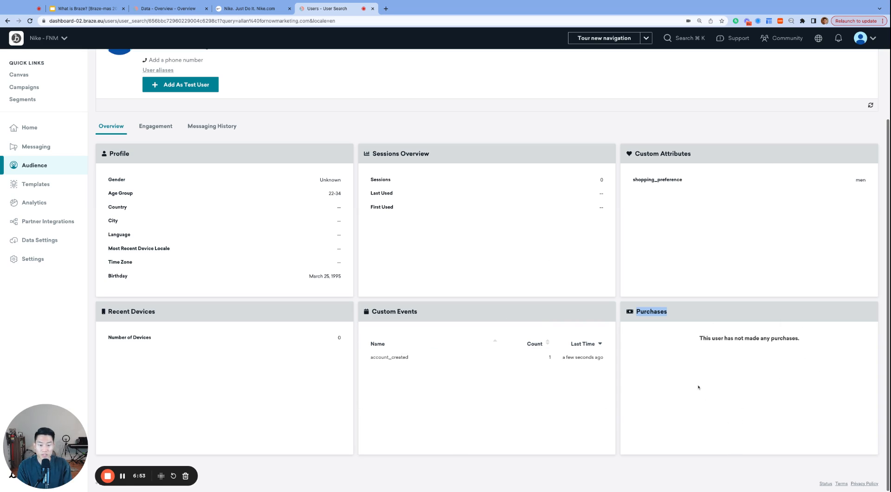